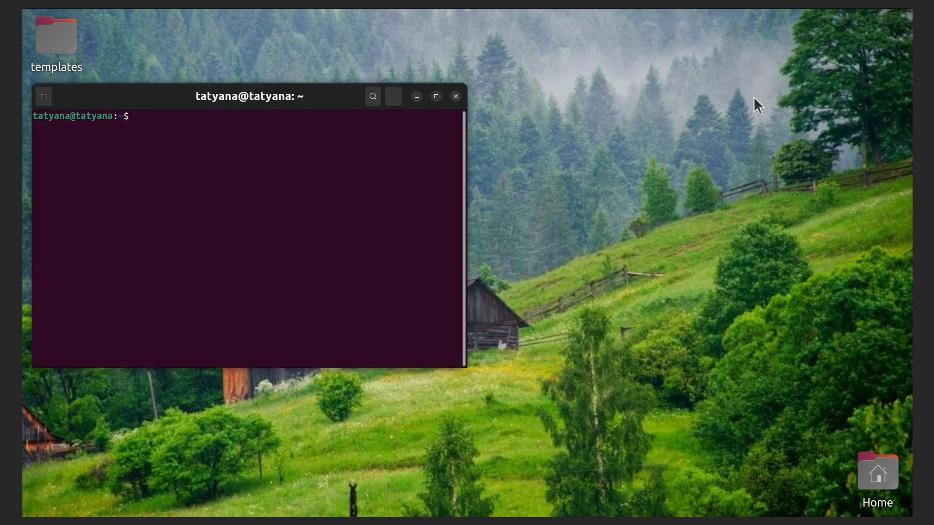
# Run node --version and npm --version; node is reported as not installed
pyautogui.click(436, 97)
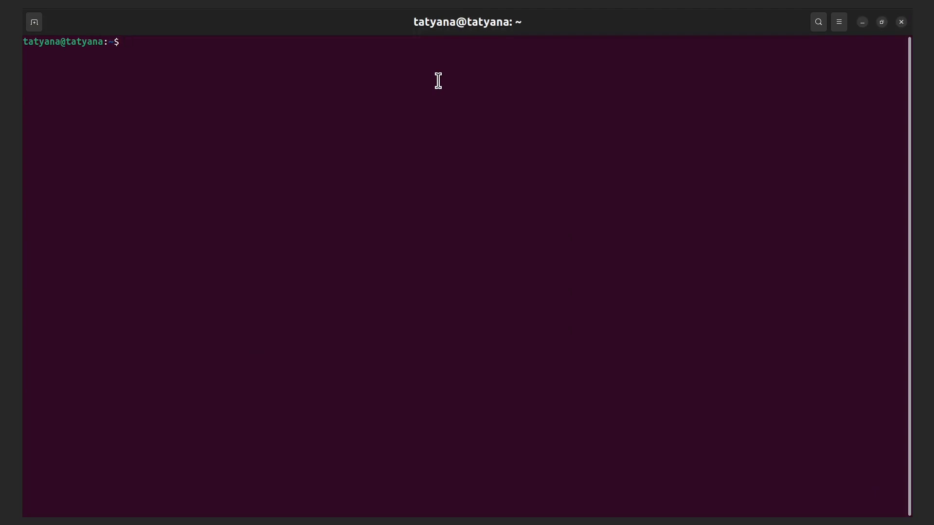
pyautogui.write('n')
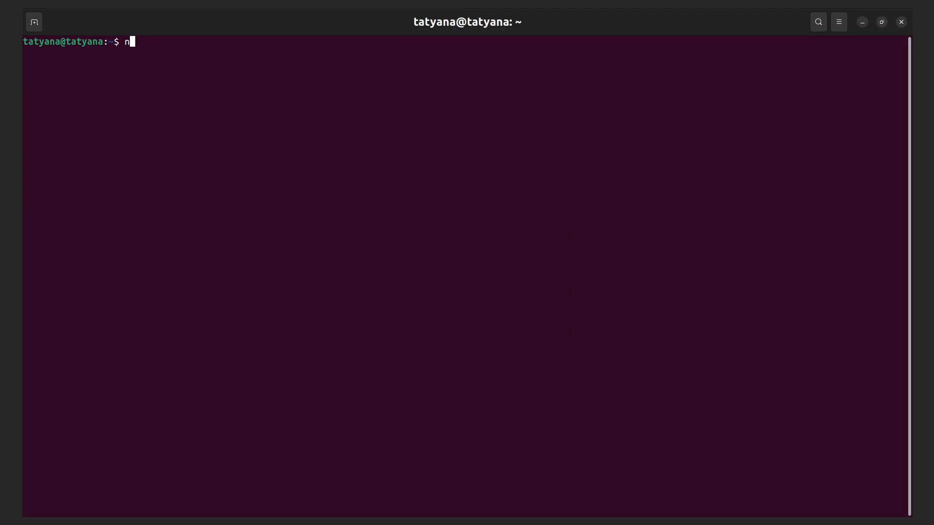
pyautogui.write('ode')
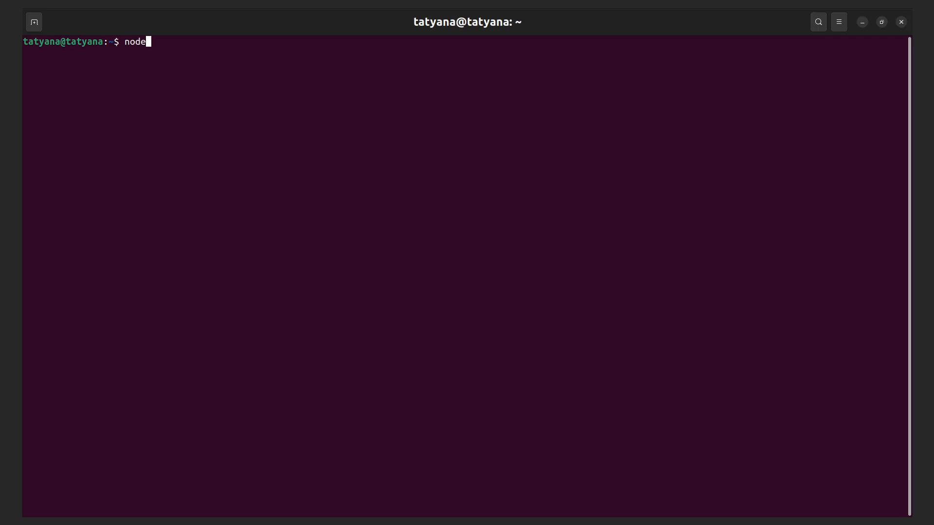
pyautogui.write('--ver')
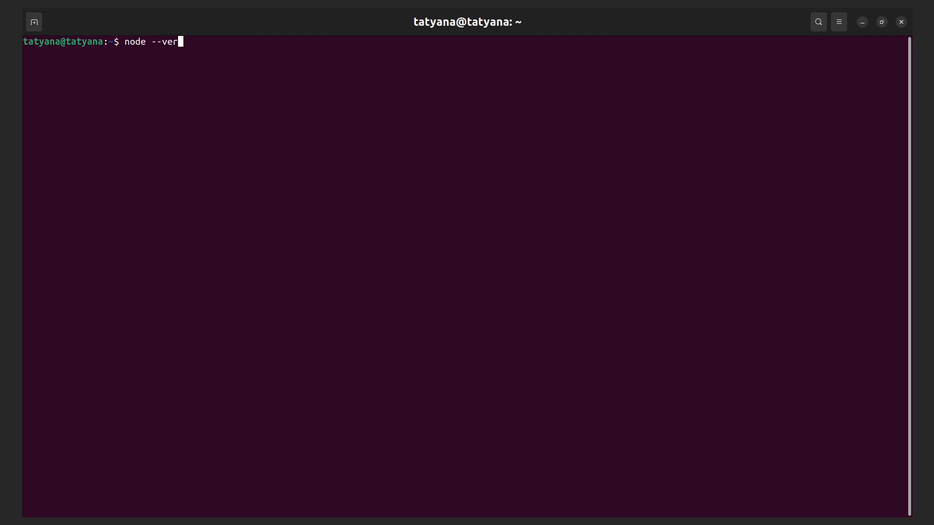
pyautogui.write('sion')
pyautogui.write('np')
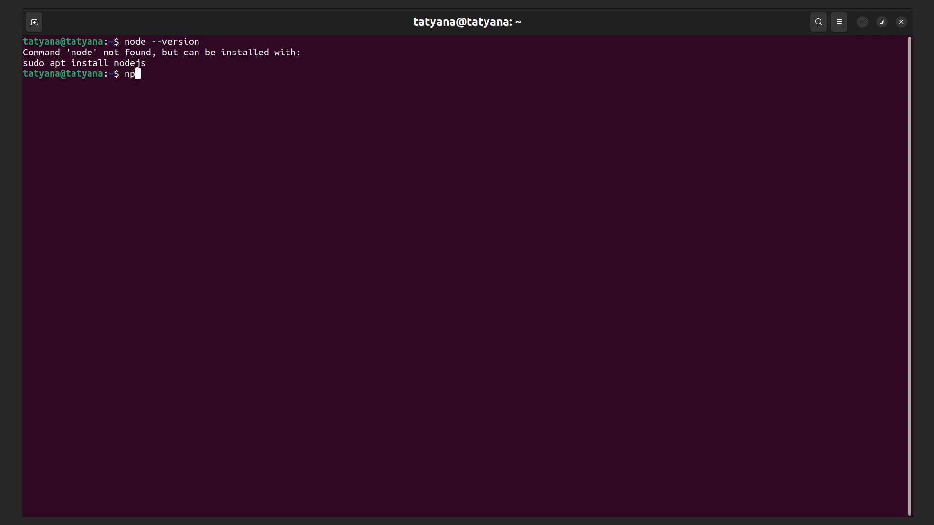
pyautogui.write('m --')
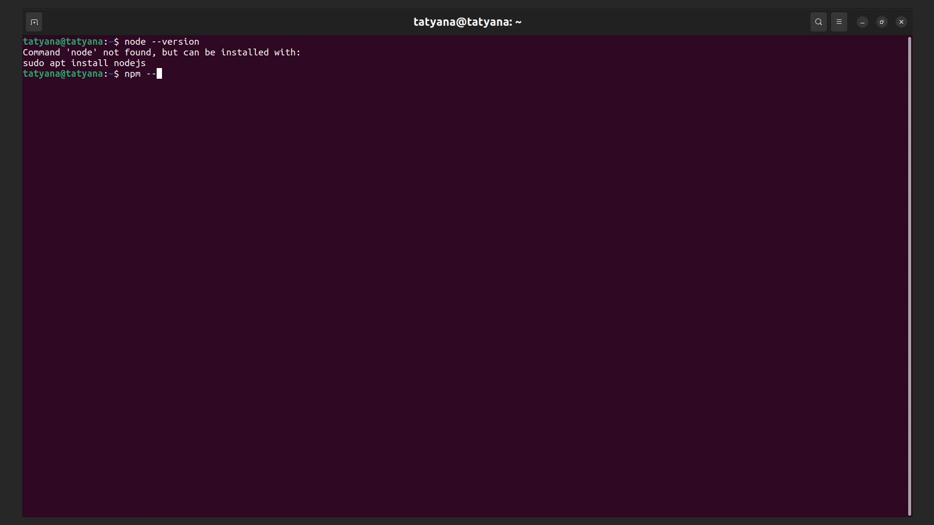
pyautogui.write('versio')
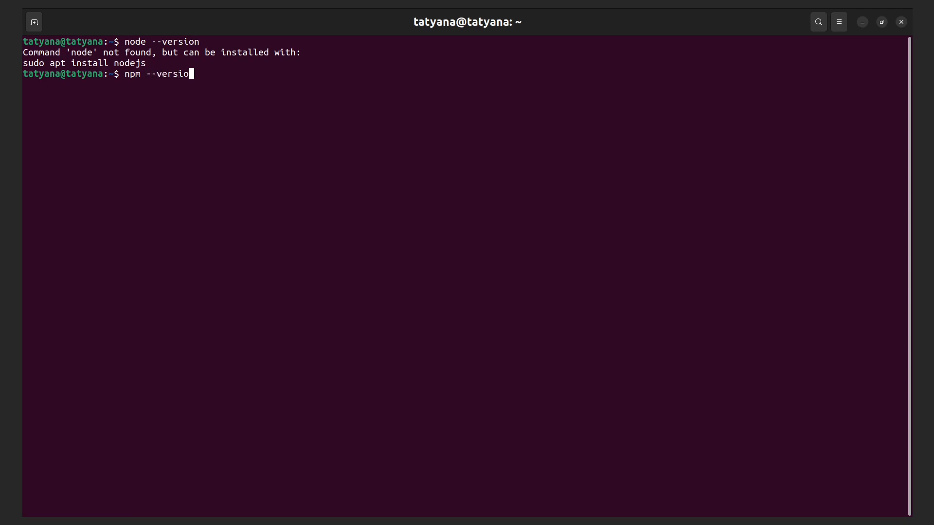
pyautogui.press('Return')
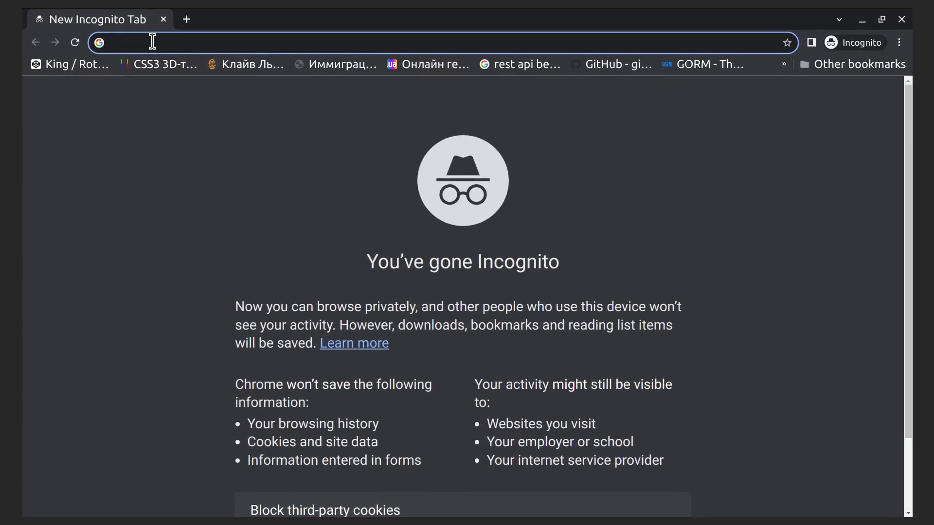
# Search 'node js', go to nodejs.org and switch the site language to English
pyautogui.write('no')
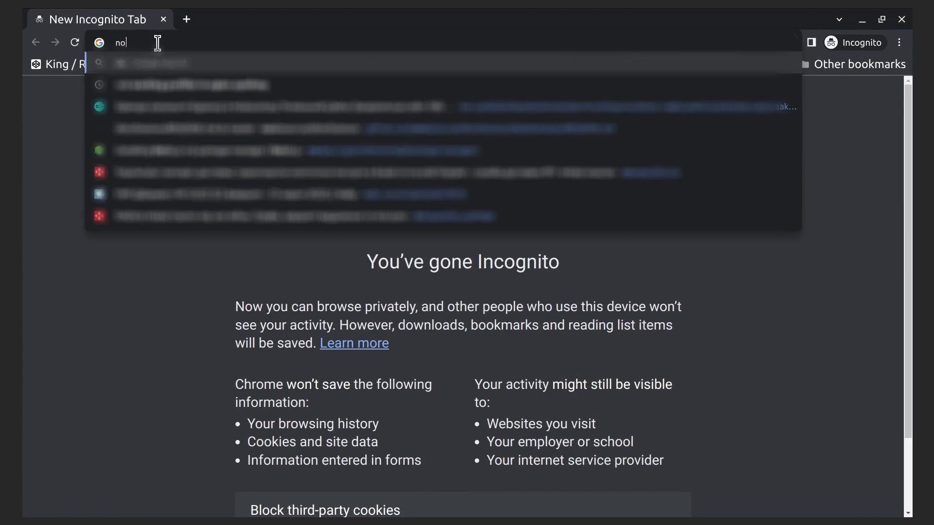
pyautogui.write('de')
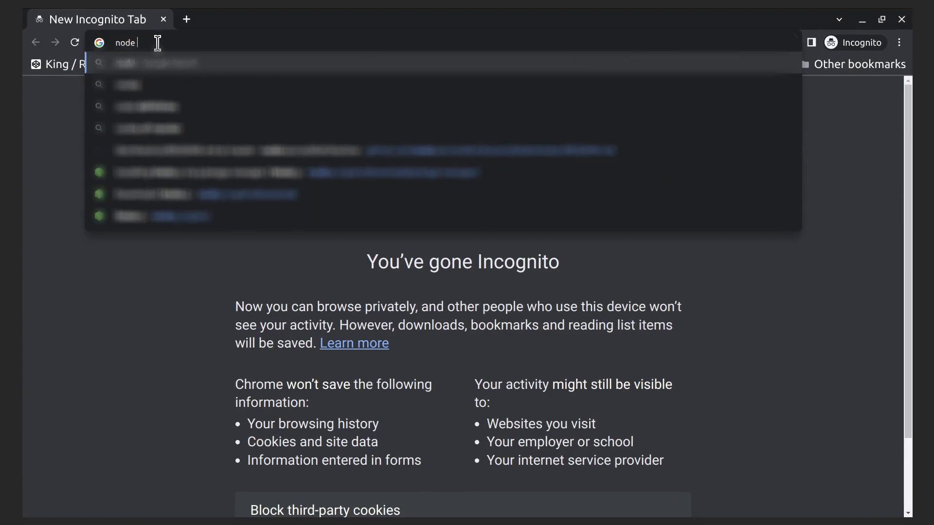
pyautogui.write('js')
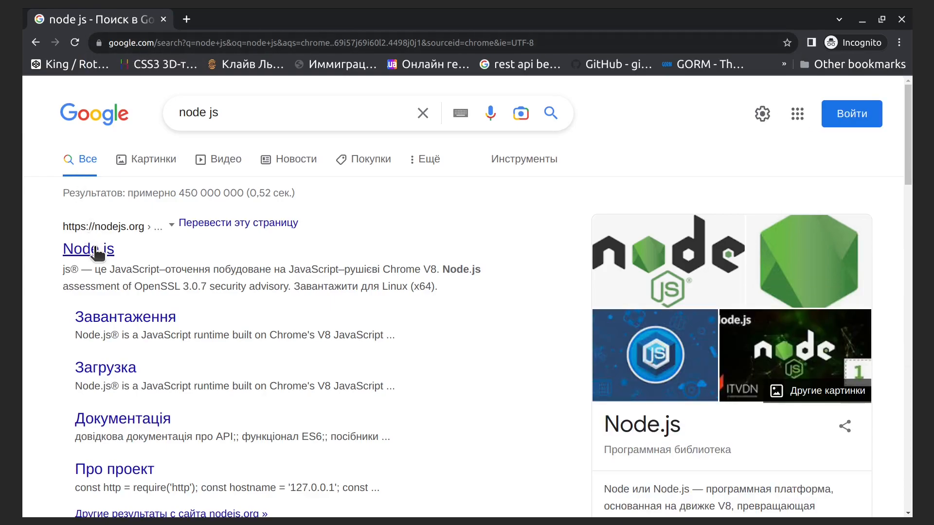
pyautogui.click(89, 248)
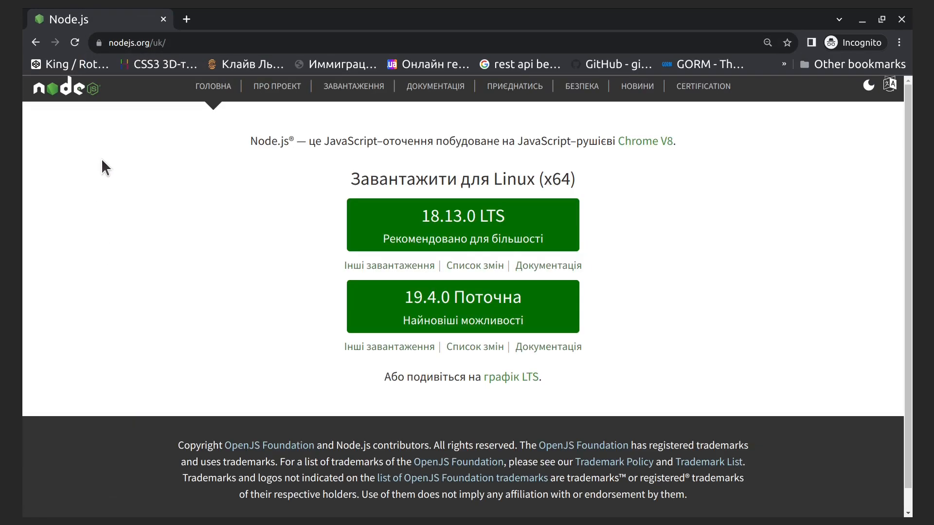
pyautogui.click(890, 85)
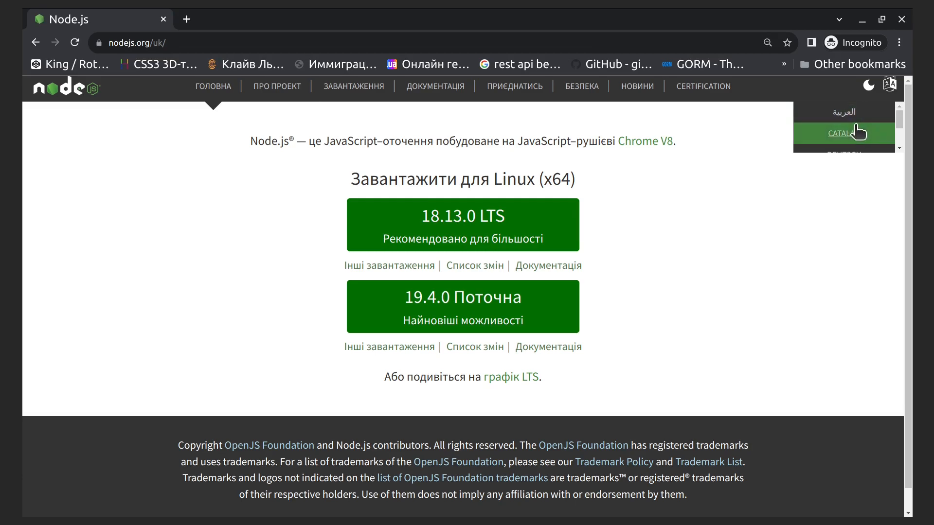
pyautogui.click(841, 133)
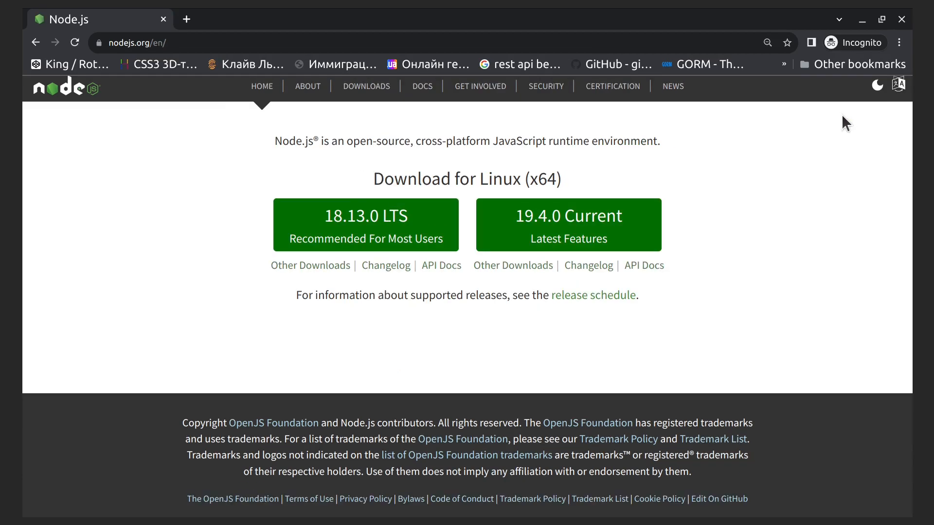
pyautogui.moveTo(397, 172)
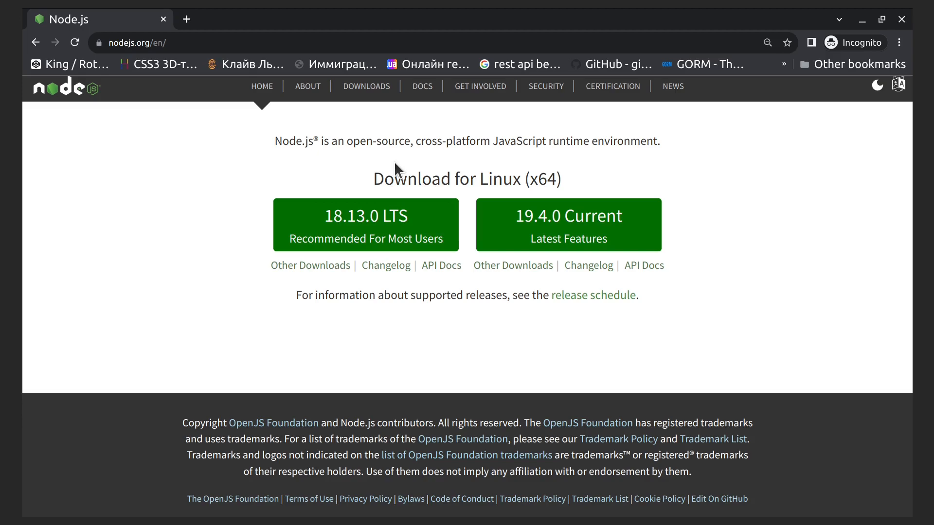
# Go from the Node.js downloads page to the package-manager install guide
pyautogui.click(310, 265)
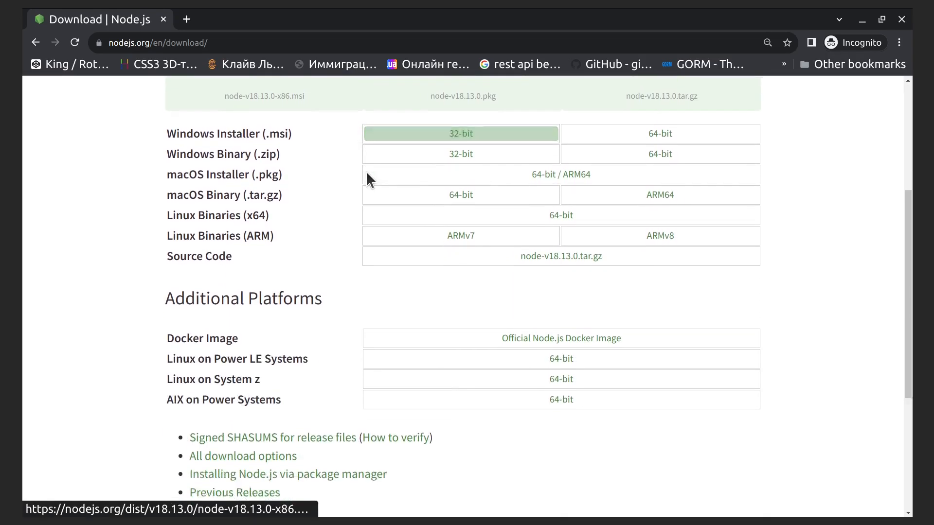
pyautogui.scroll(-3)
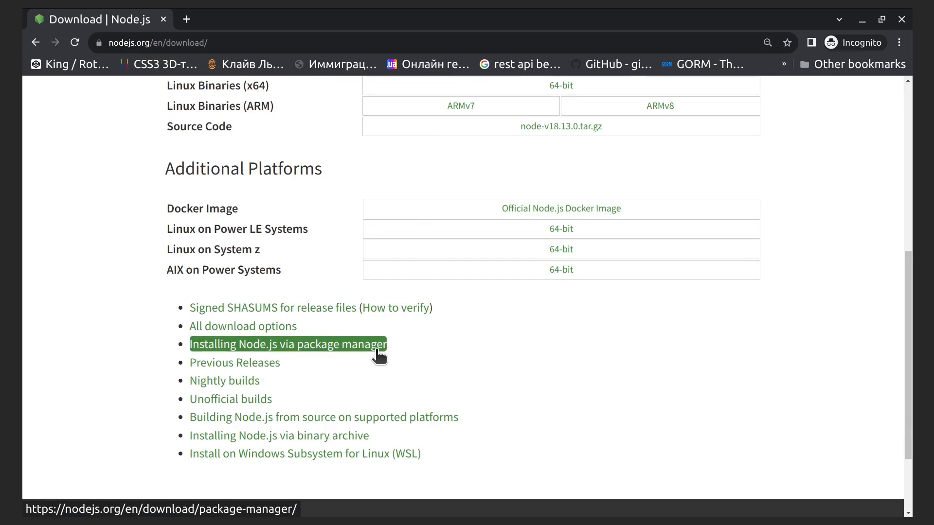
pyautogui.click(288, 345)
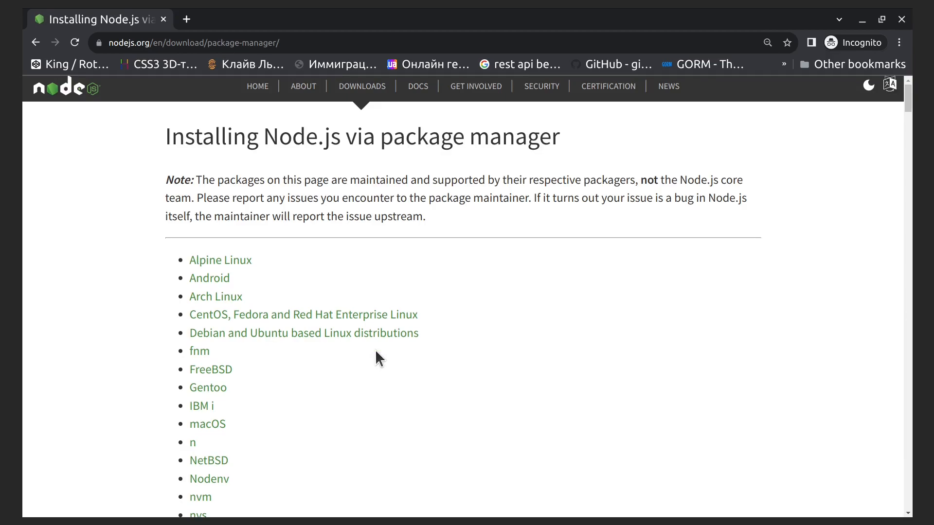
pyautogui.moveTo(344, 355)
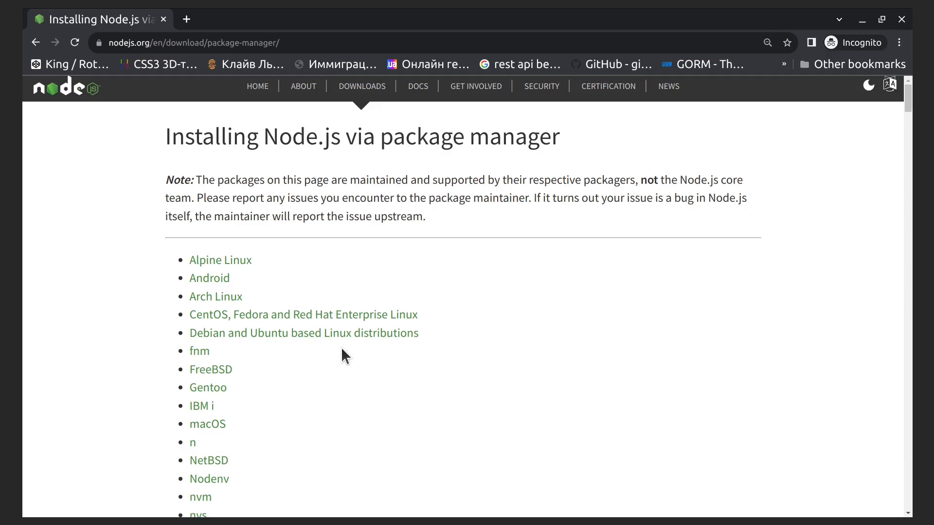
# Follow the Debian and Ubuntu section link to NodeSource's binary distributions README
pyautogui.doubleClick(304, 333)
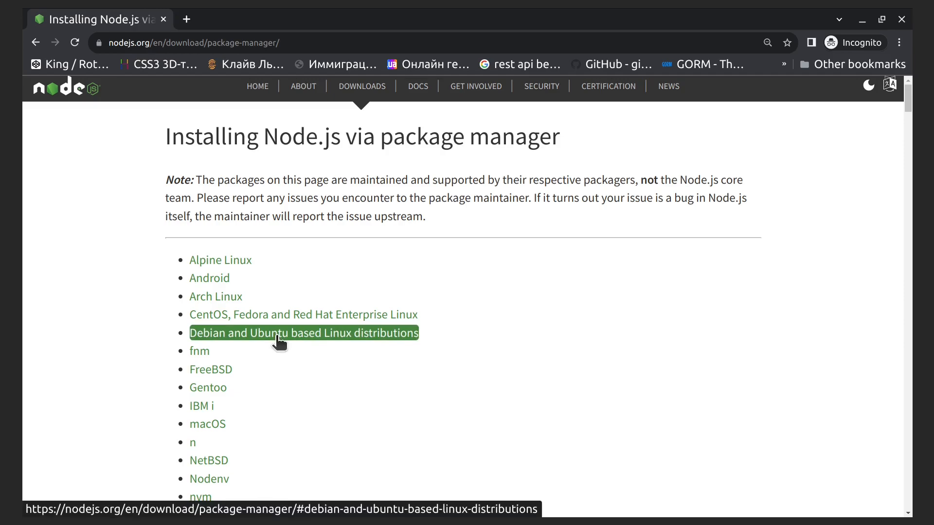
pyautogui.click(304, 333)
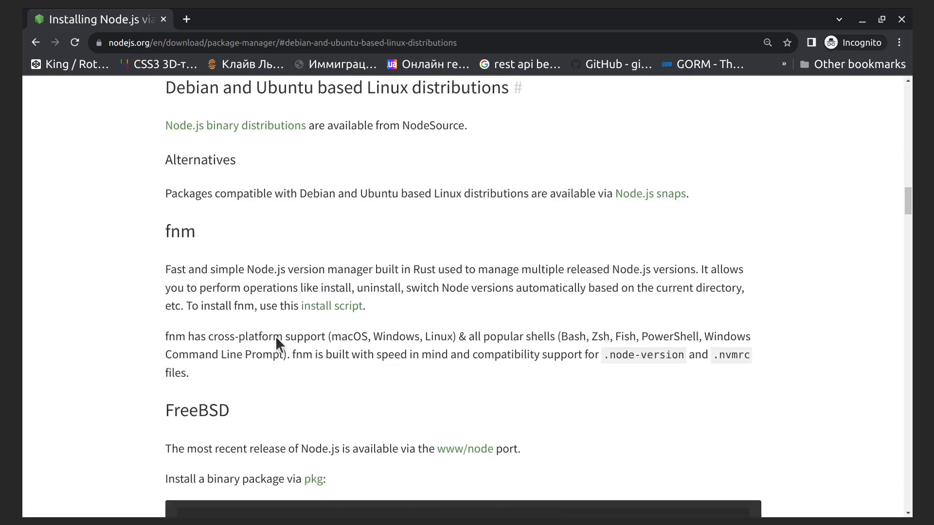
pyautogui.moveTo(236, 126)
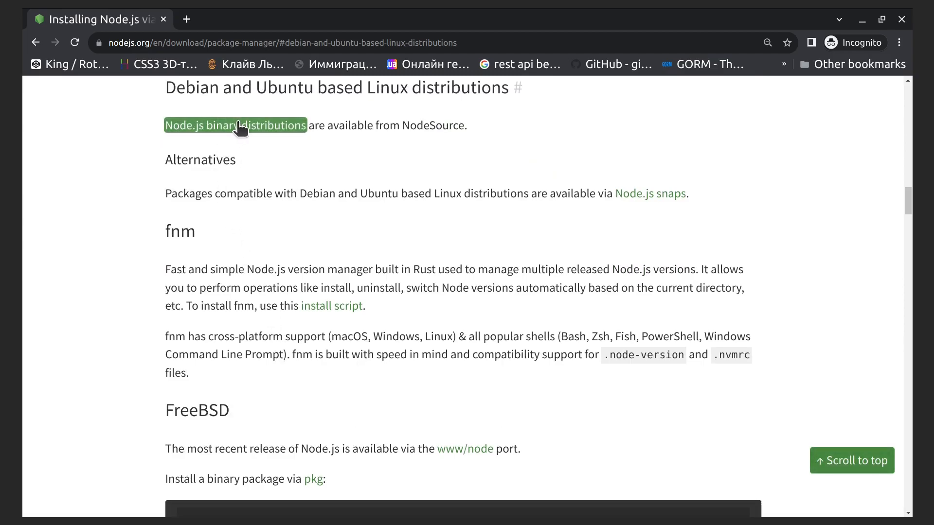
pyautogui.click(236, 126)
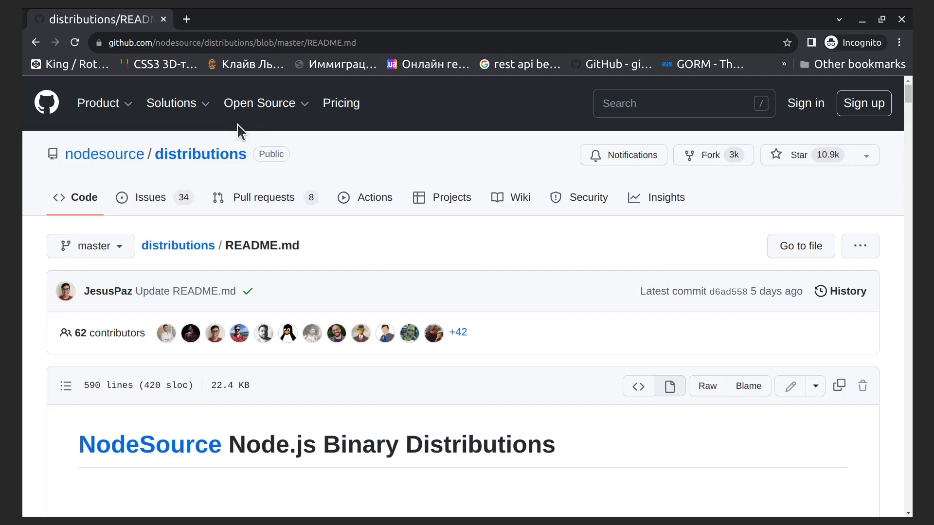
# Scroll the NodeSource README down to the Ubuntu curl and apt-get install commands
pyautogui.scroll(-3)
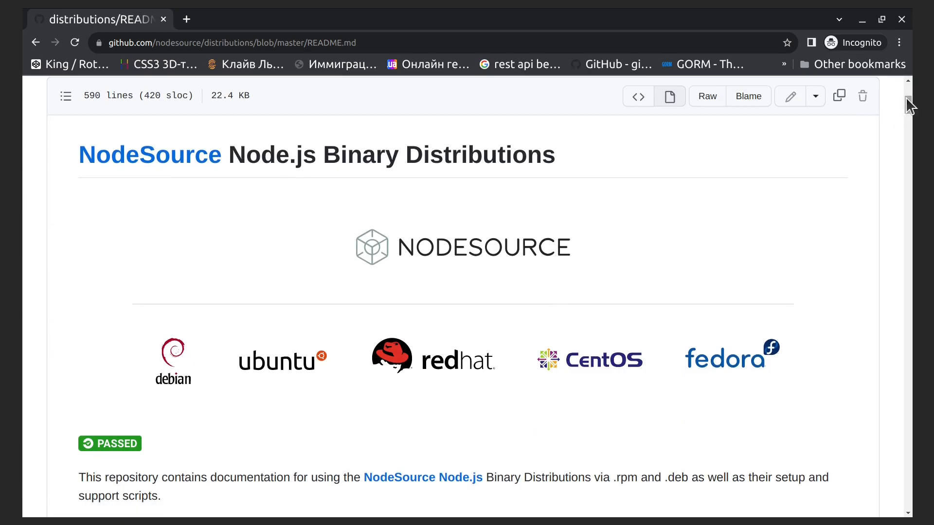
pyautogui.scroll(-3)
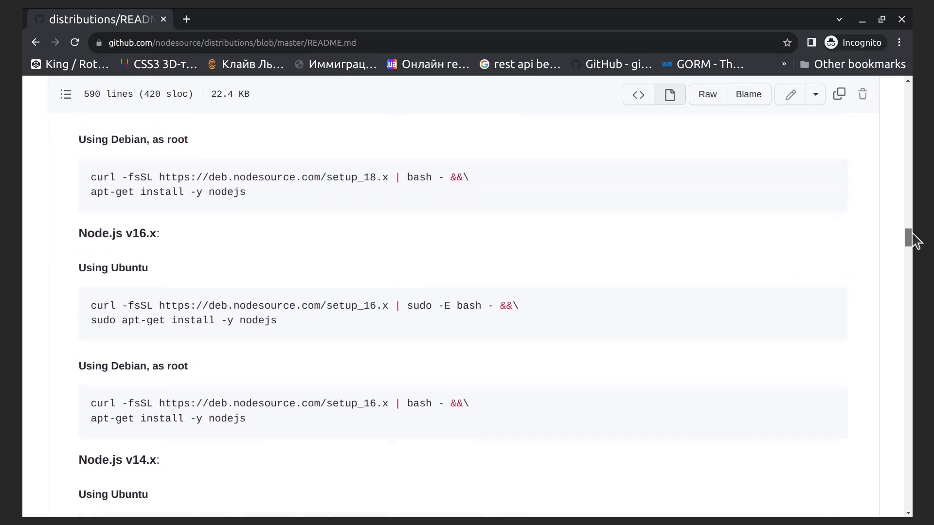
pyautogui.scroll(-3)
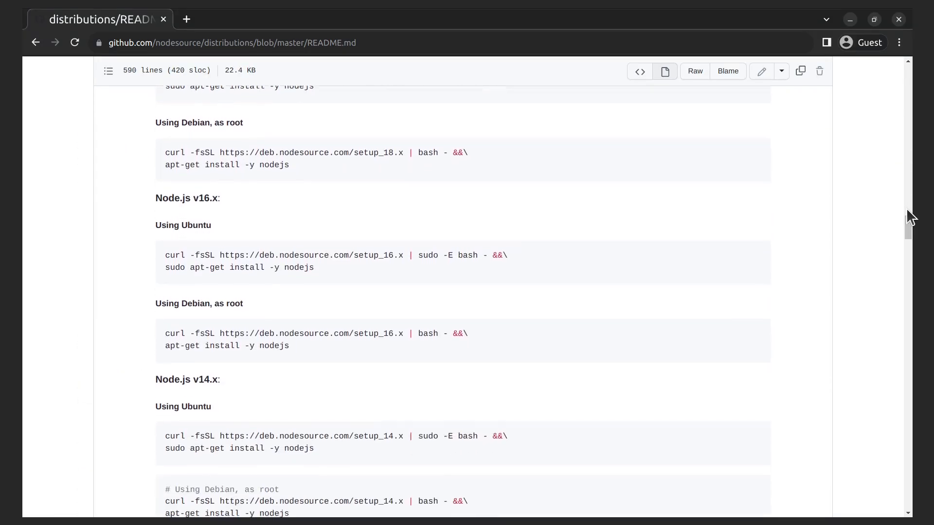
pyautogui.scroll(-3)
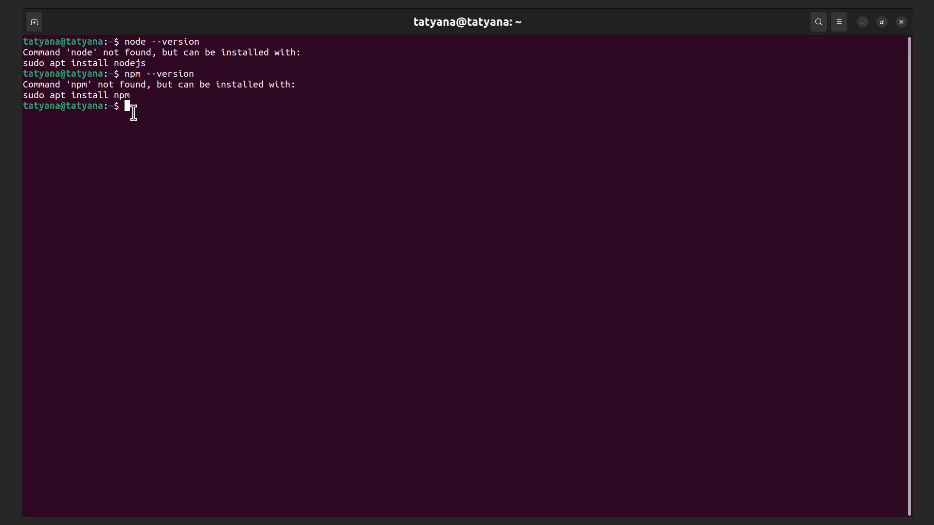
# Run the NodeSource setup_lts.x script with apt-get install -y nodejs, entering the sudo password
pyautogui.write('sudo curl -fsSL https://deb.nodesource.com/setup_lts.x | sudo -E bash - &&\\')
pyautogui.write('sudo apt-get install -y nodejs')
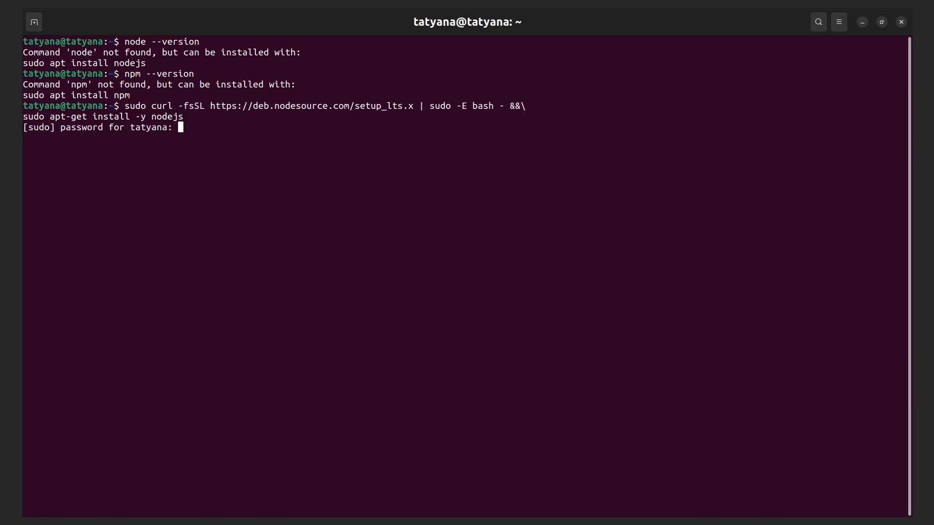
pyautogui.press('Return')
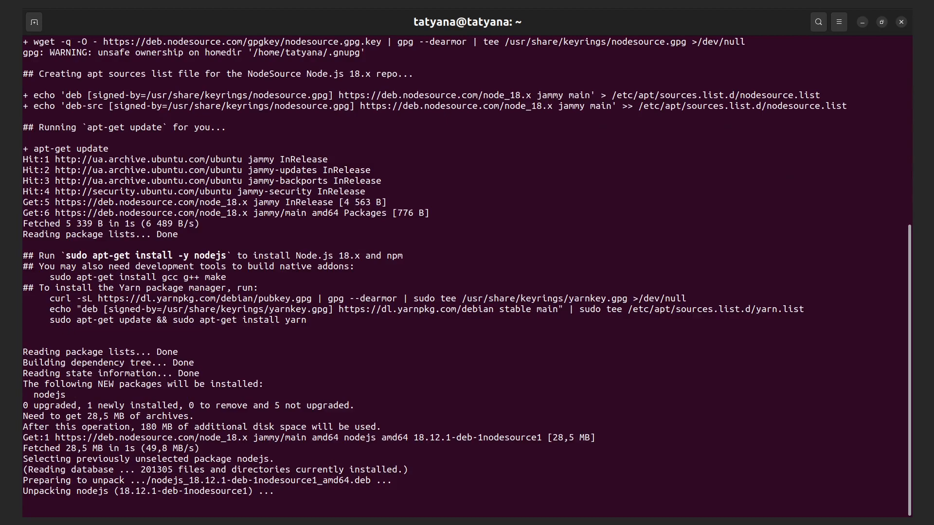
pyautogui.scroll(-3)
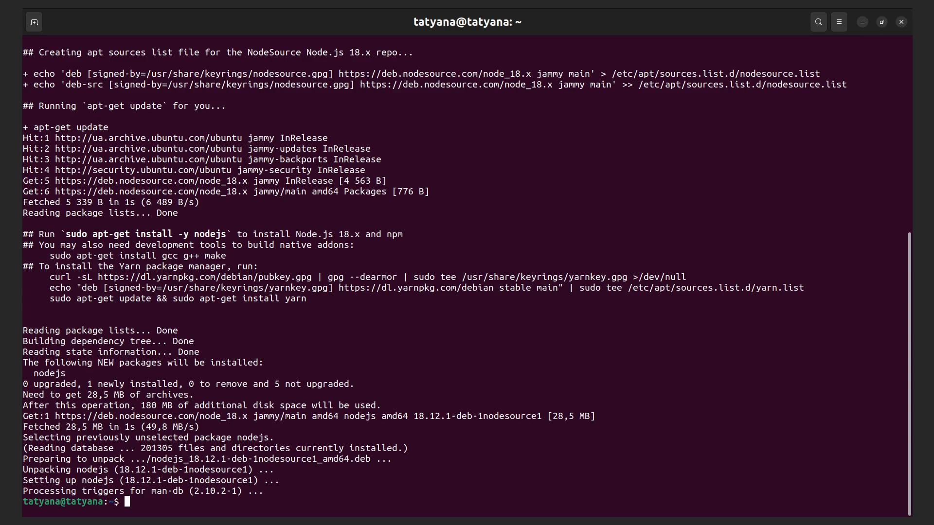
# Run node --version and npm --version, reporting v18.12.1 and 8.19.2
pyautogui.write('n')
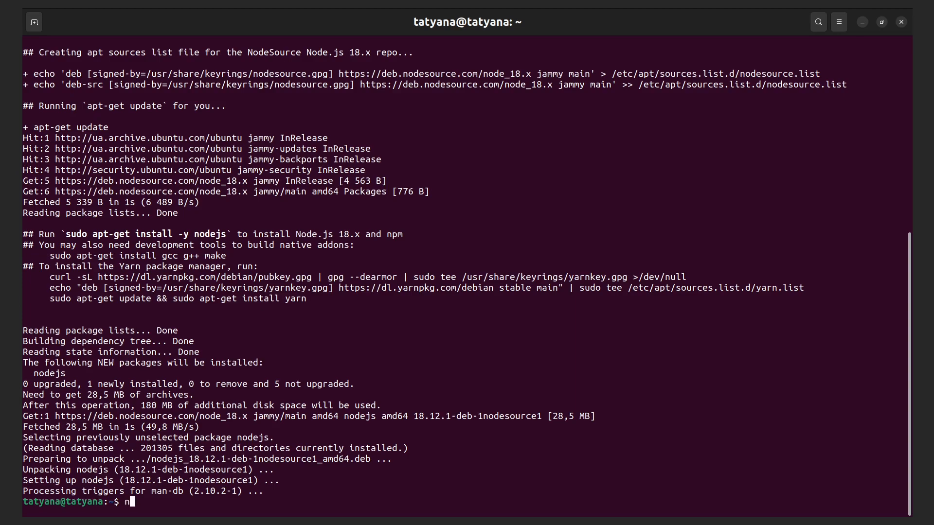
pyautogui.write('ode --')
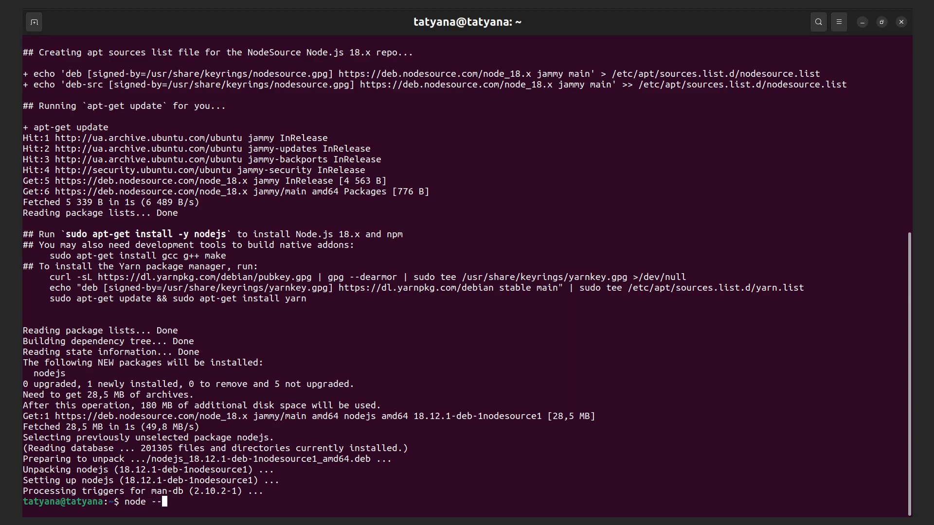
pyautogui.write('versio')
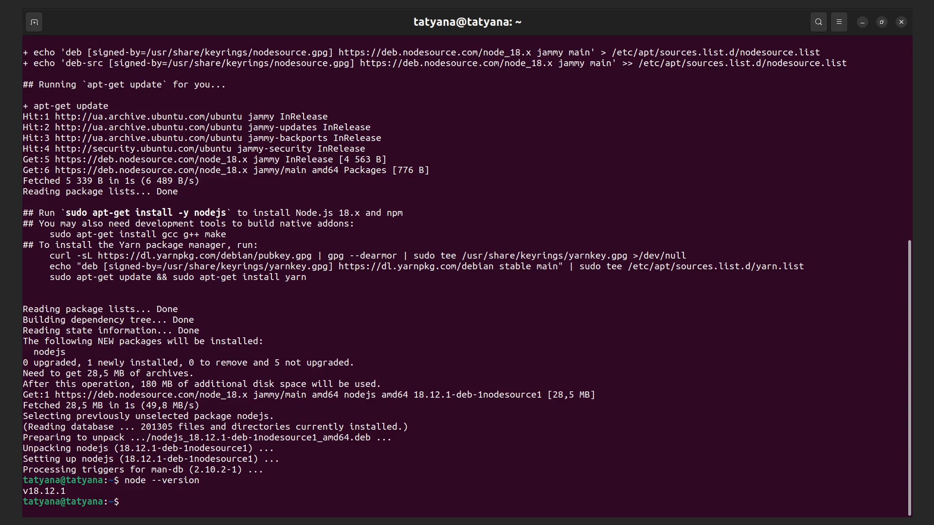
pyautogui.write('npm')
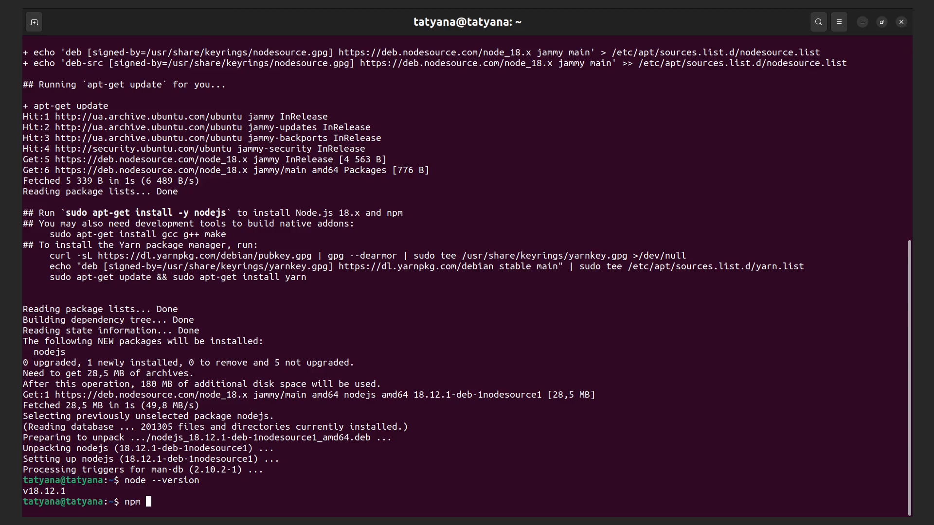
pyautogui.write('--ver')
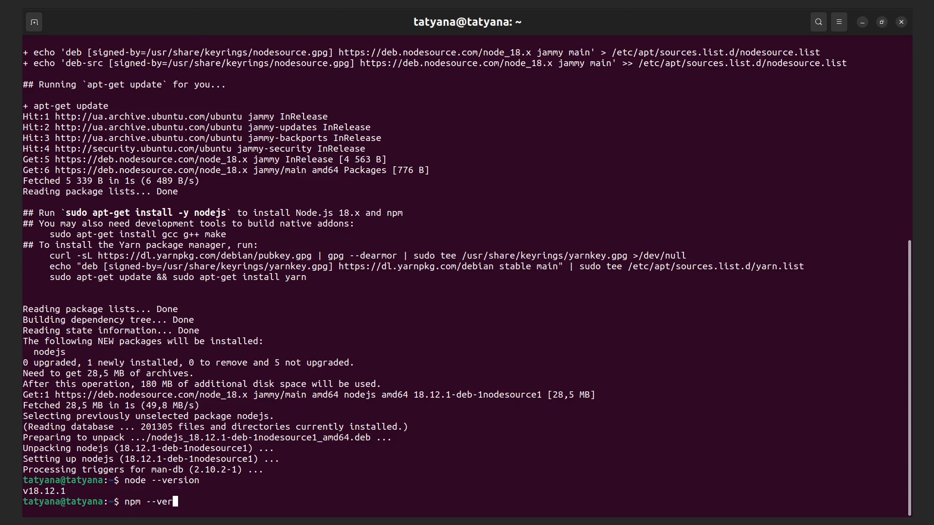
pyautogui.press('Return')
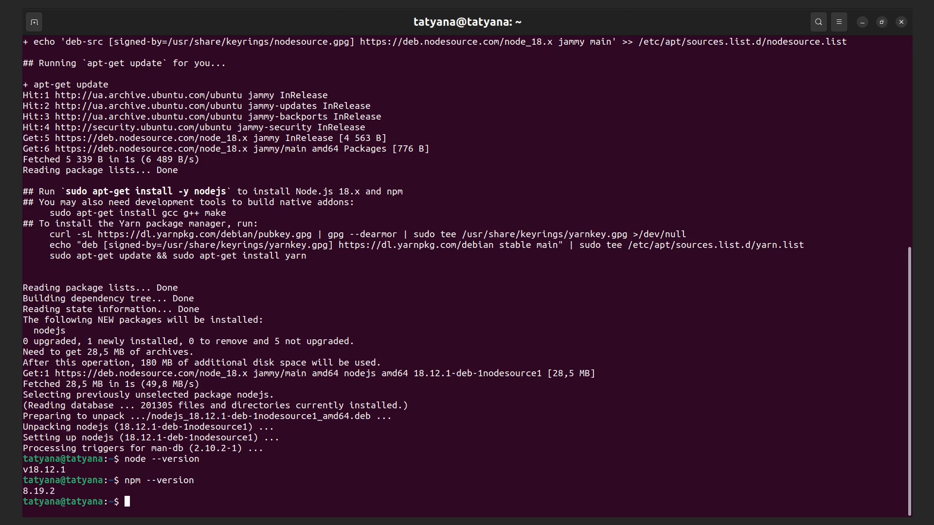